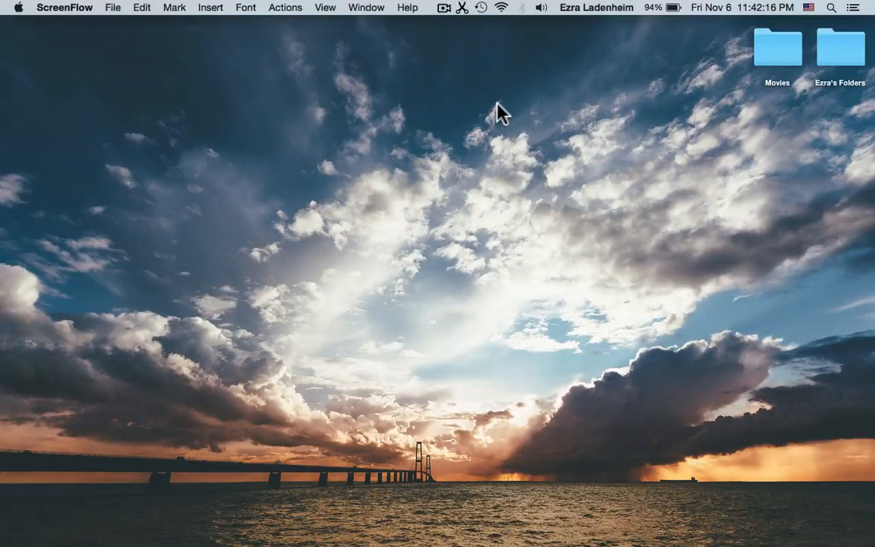
mouse_move(416, 342)
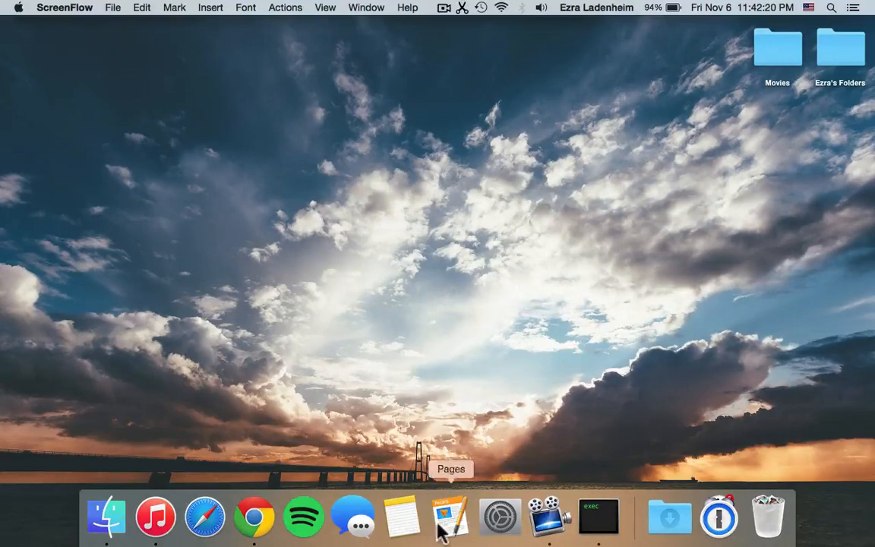
mouse_move(253, 516)
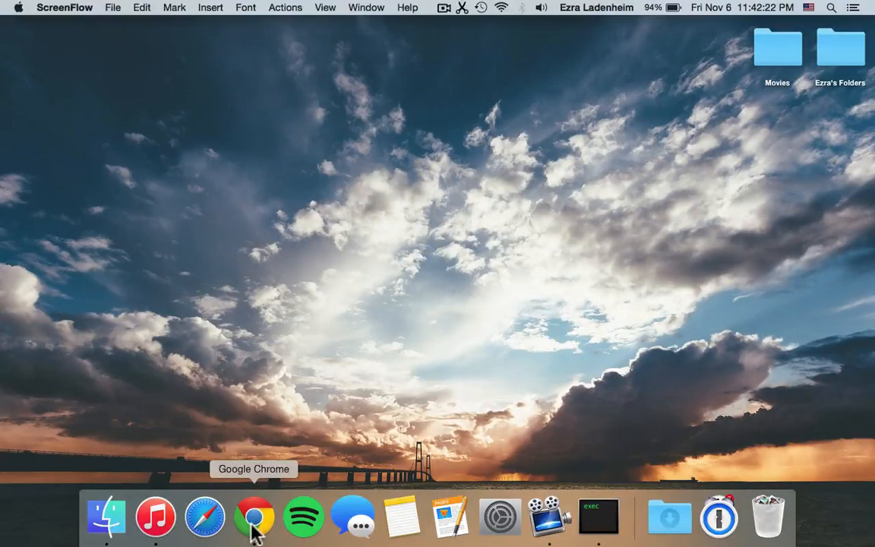
Launch Chrome and go to soundcloud.com to reach the stream page.
click(254, 517)
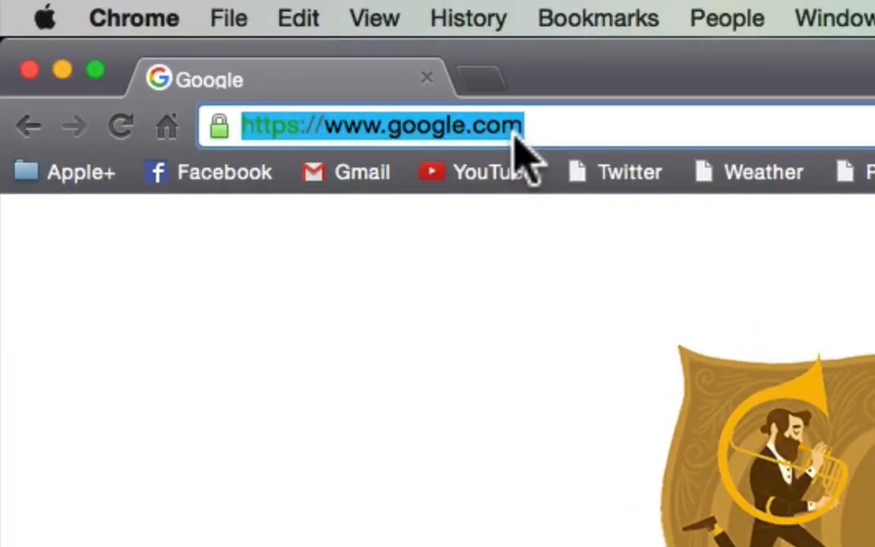
text(soundcloud.com)
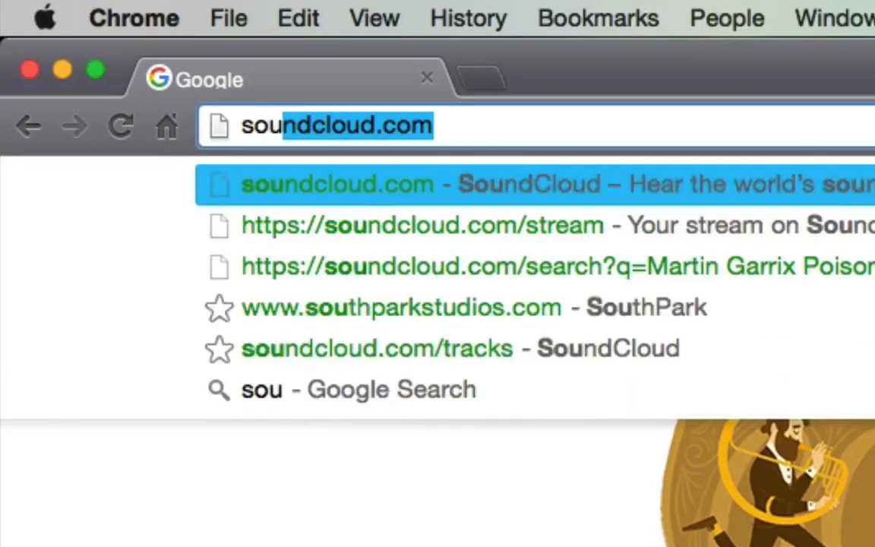
key(enter)
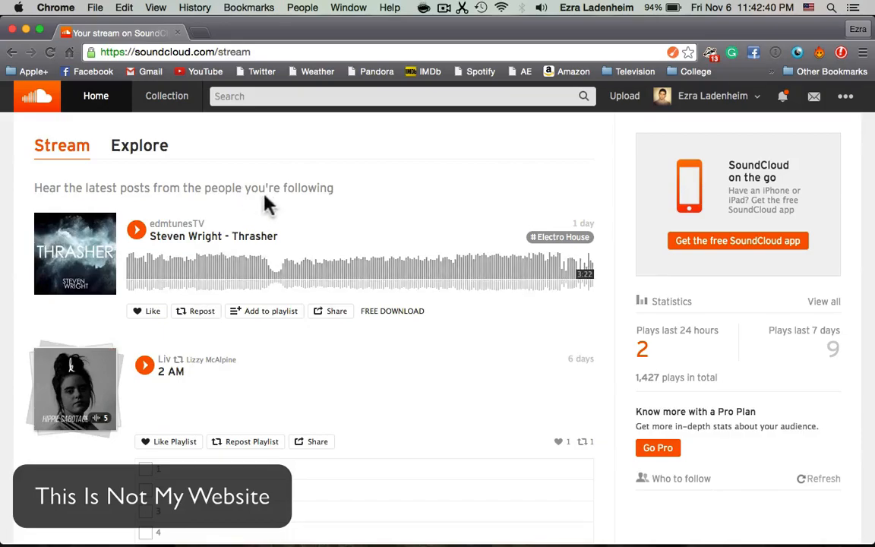
Search SoundCloud for 'The Weeknd - Can't Feel My Face (Martin Garrix Remix)', retrying after the error.
click(304, 51)
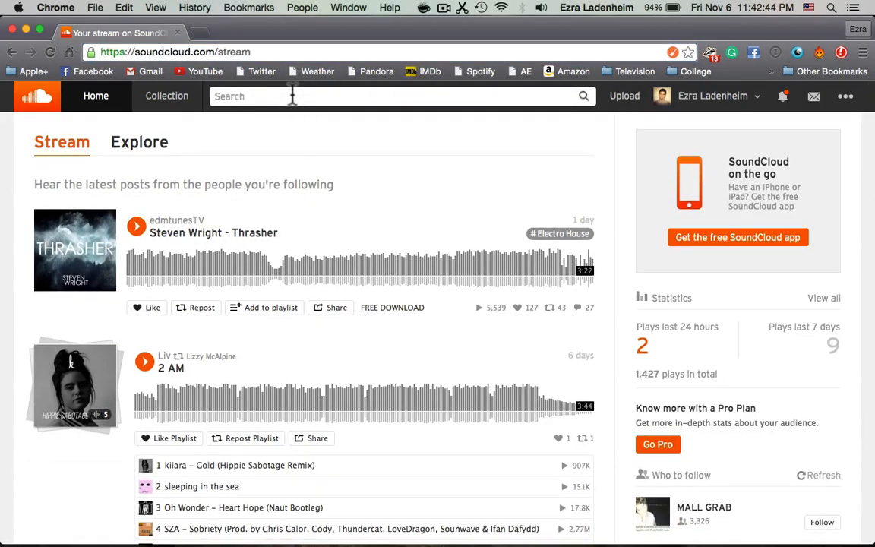
text(The Weeknd - Can't Feel My Face (Martin Garrix Remix))
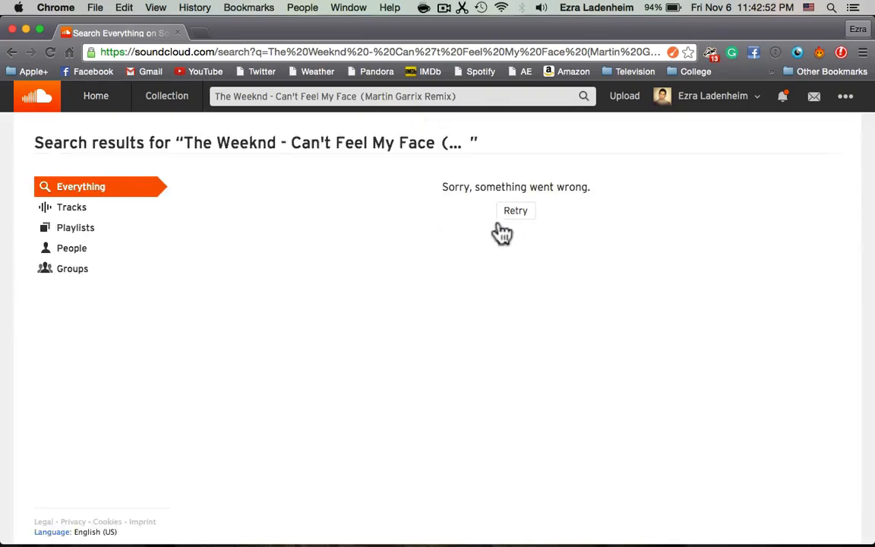
click(517, 210)
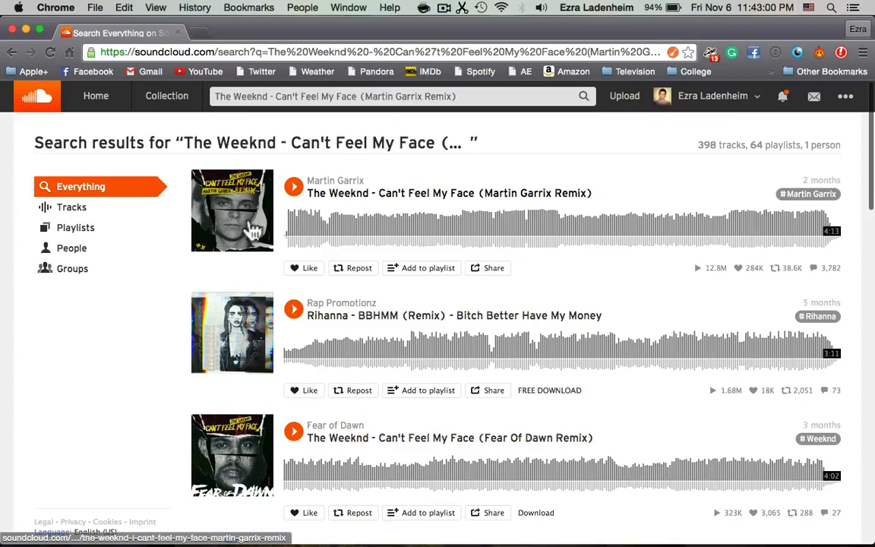
mouse_move(416, 205)
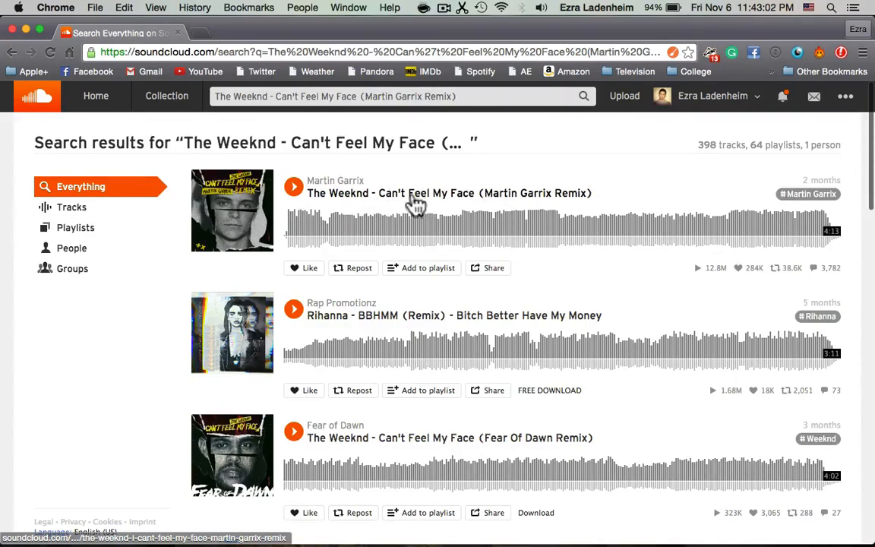
Open the Martin Garrix remix track page and copy its web address.
click(450, 193)
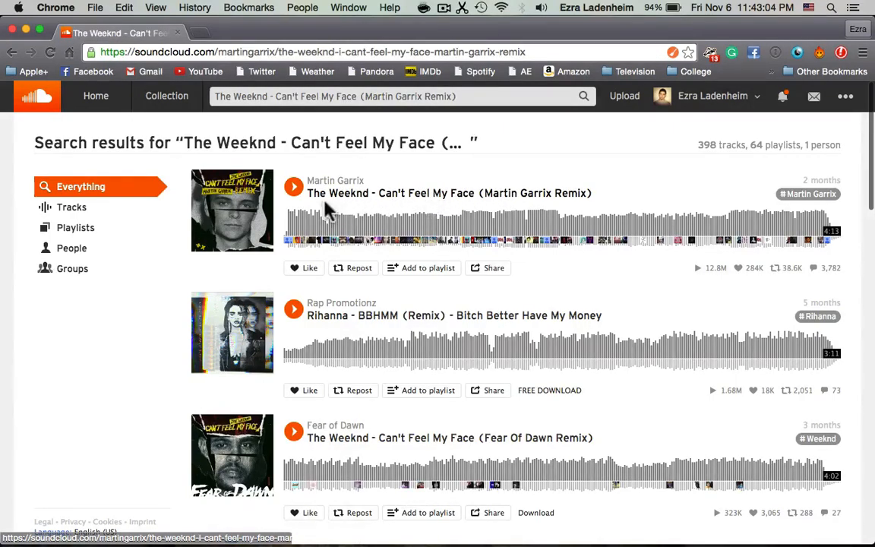
click(449, 193)
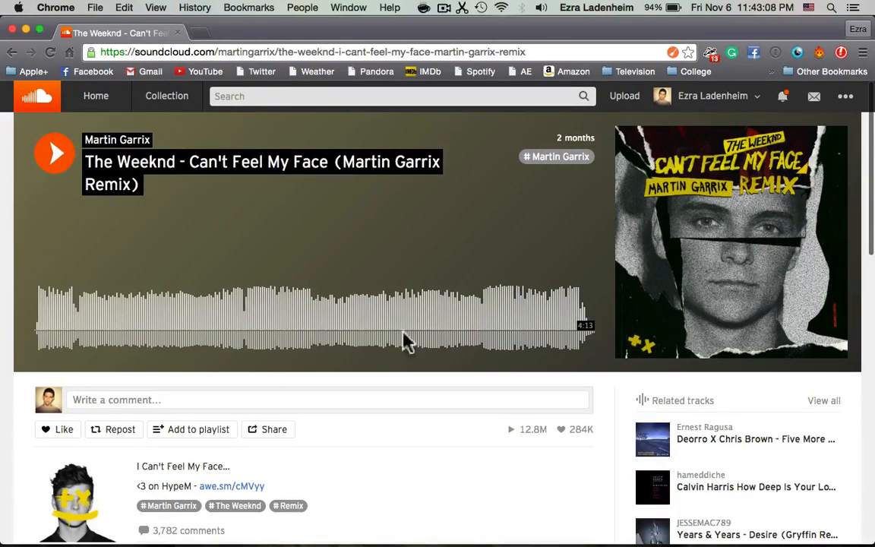
scroll(down, 3)
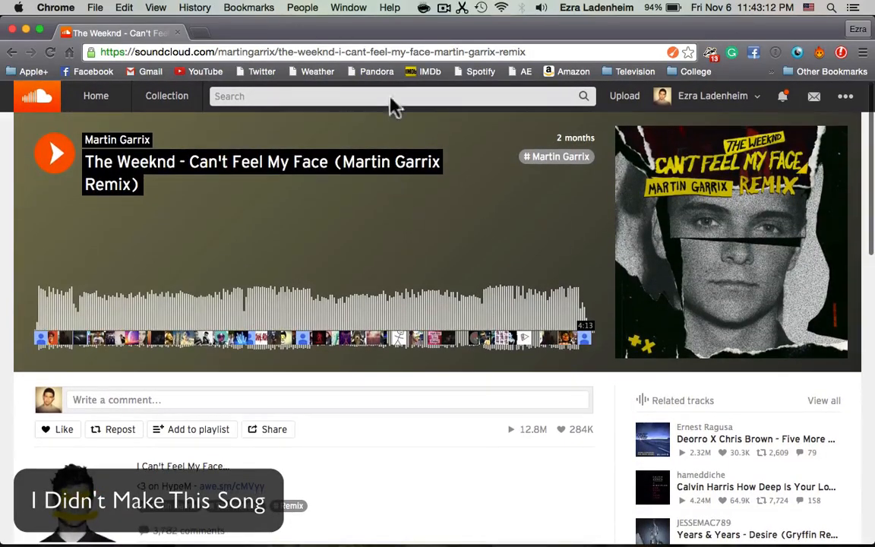
key(cmd+c)
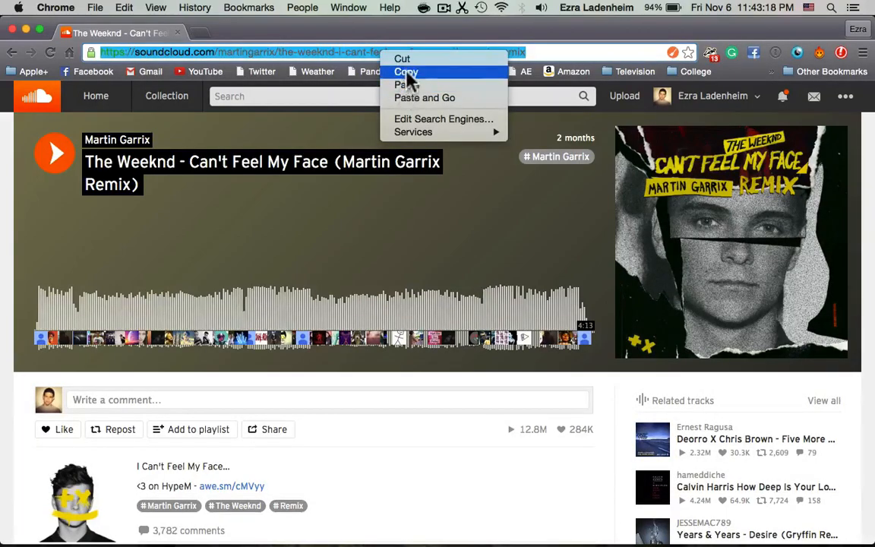
click(407, 72)
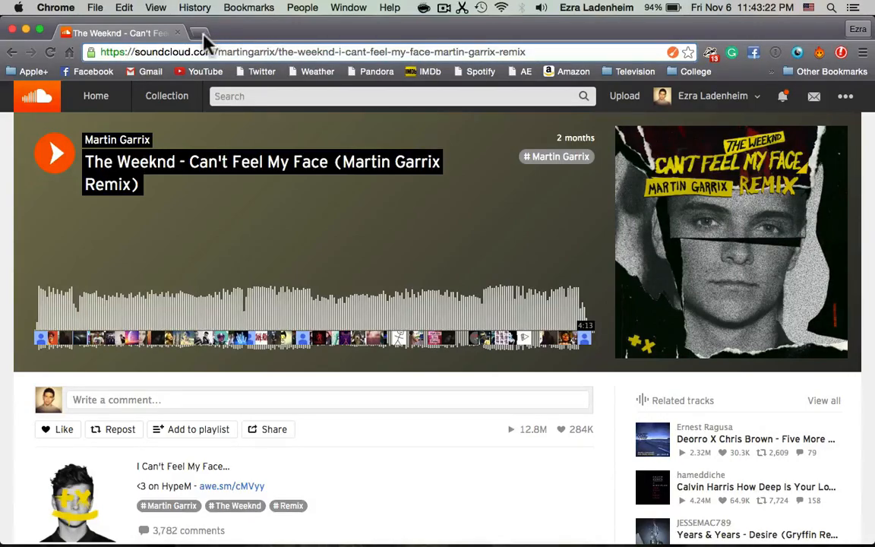
Open anything2mp3.com in a new tab beside the SoundCloud track.
text(anything2mp3.com)
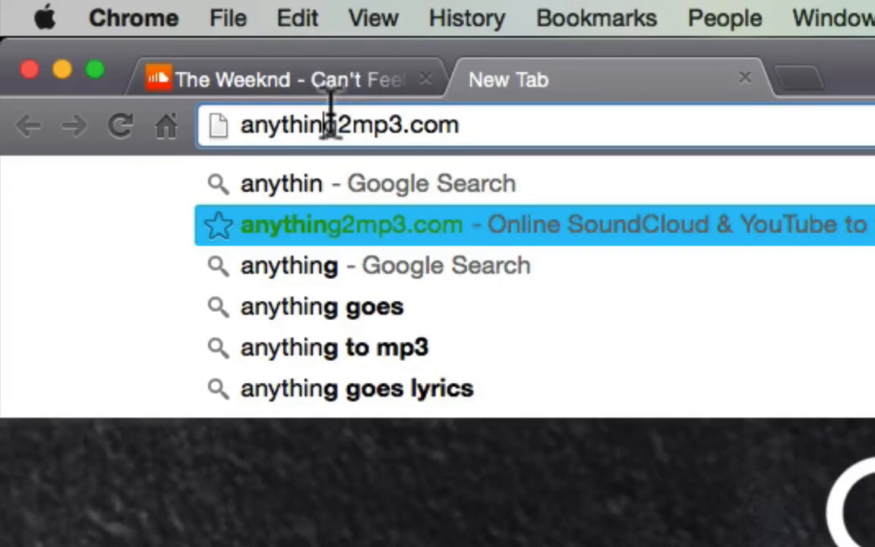
triple_click(349, 124)
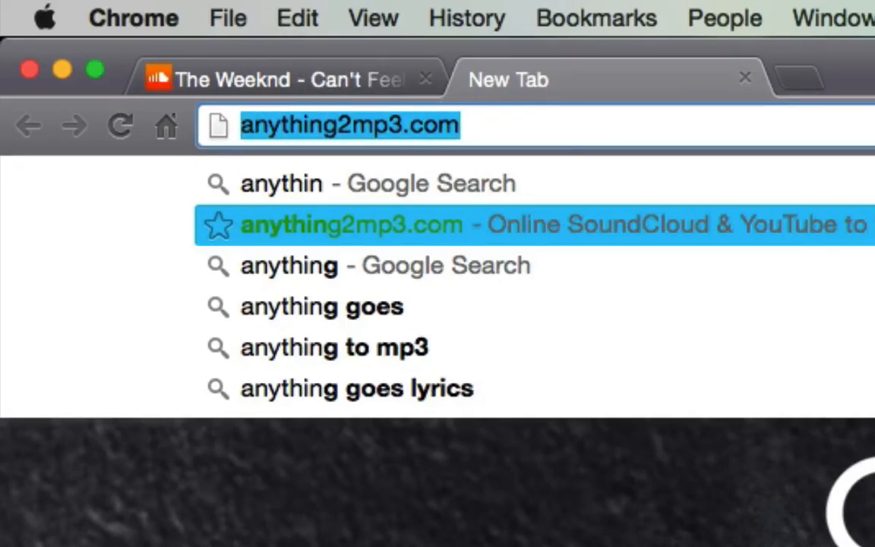
click(501, 125)
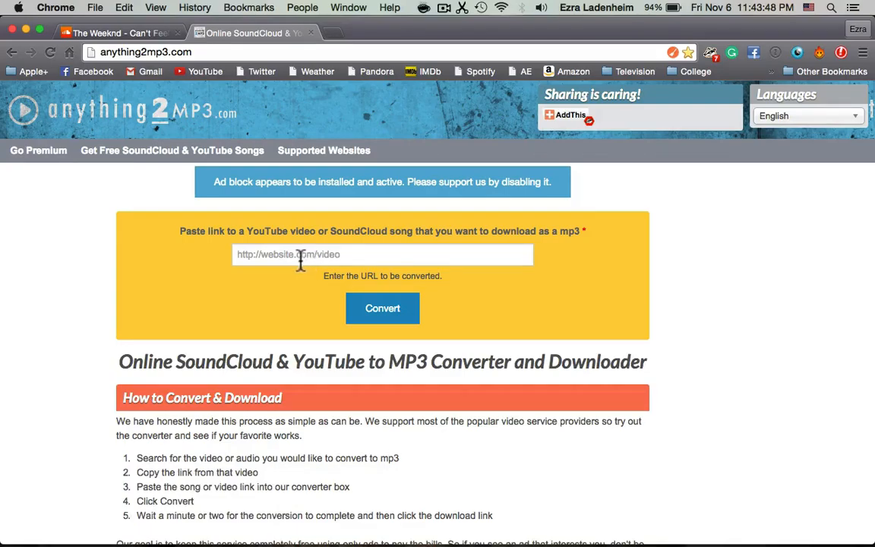
Paste the SoundCloud remix link into the converter and start the MP3 conversion.
click(383, 254)
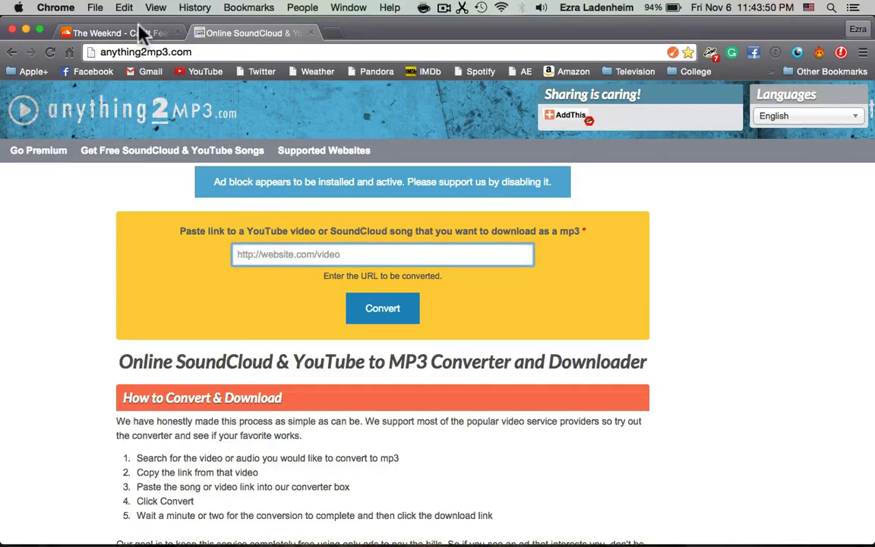
key(cmd+v)
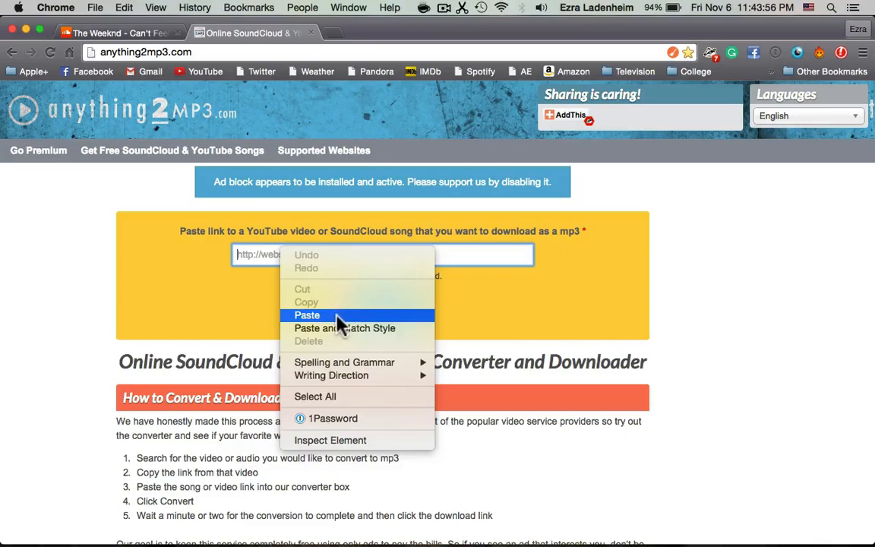
click(307, 314)
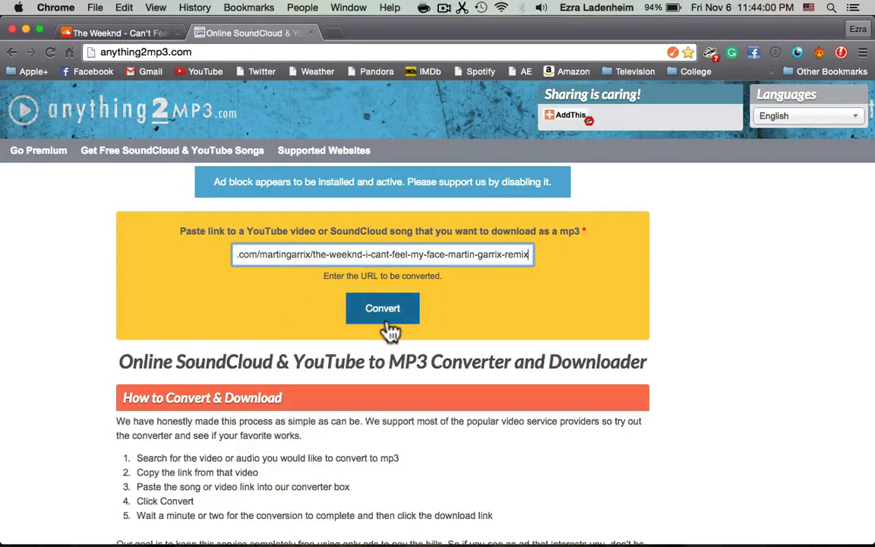
click(382, 307)
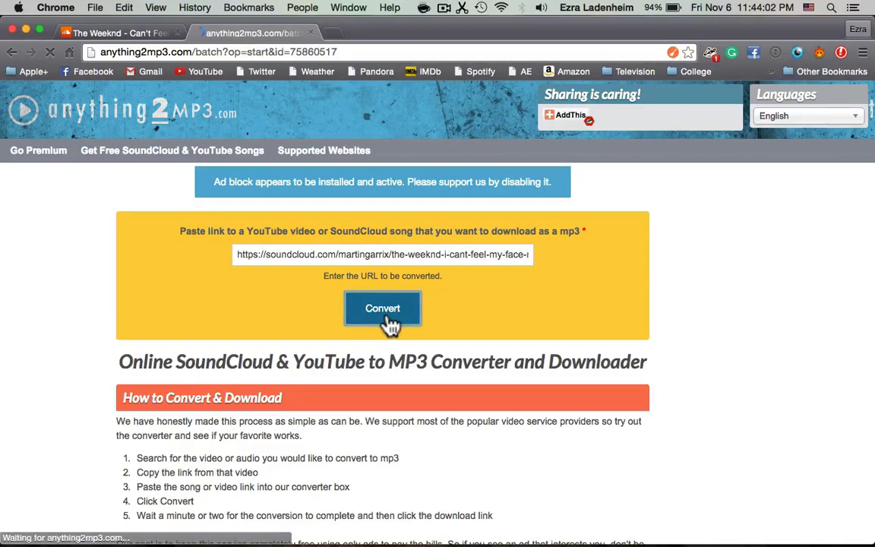
click(383, 307)
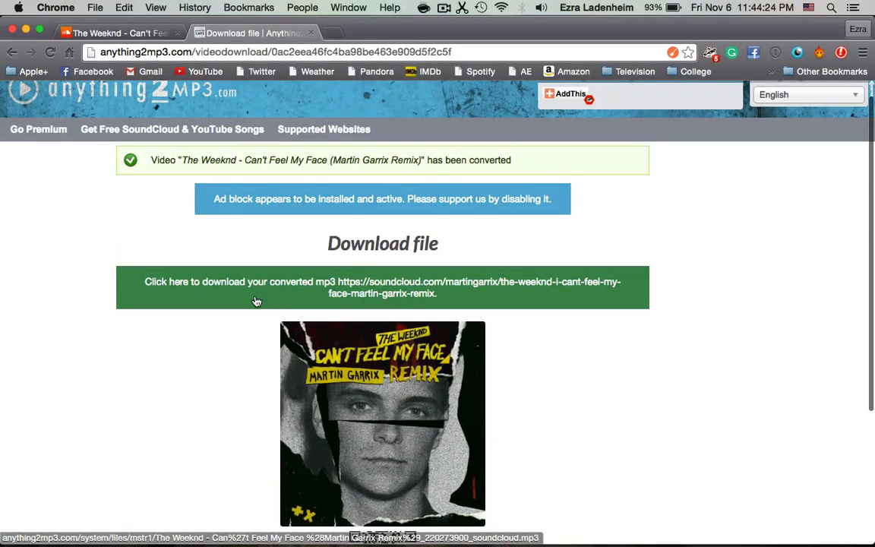
mouse_move(428, 274)
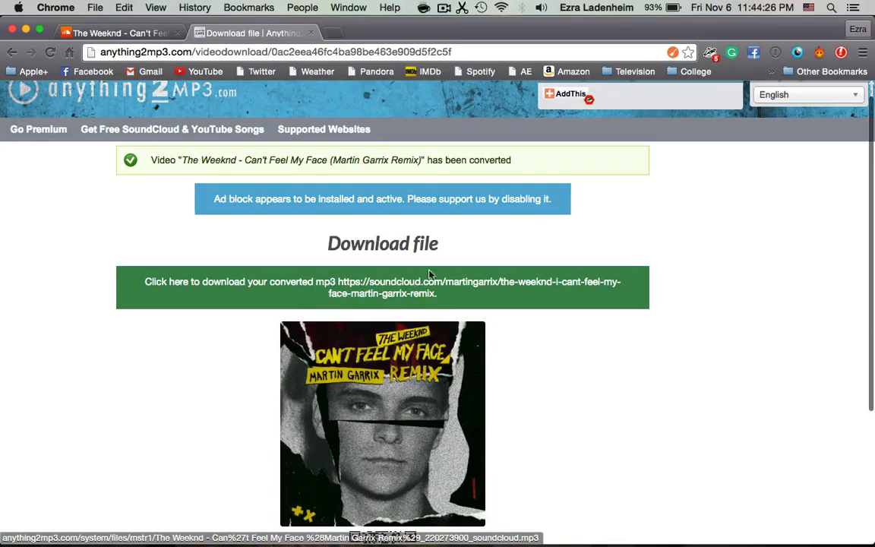
Download the converted MP3 of the Martin Garrix remix from the download page.
scroll(down, 3)
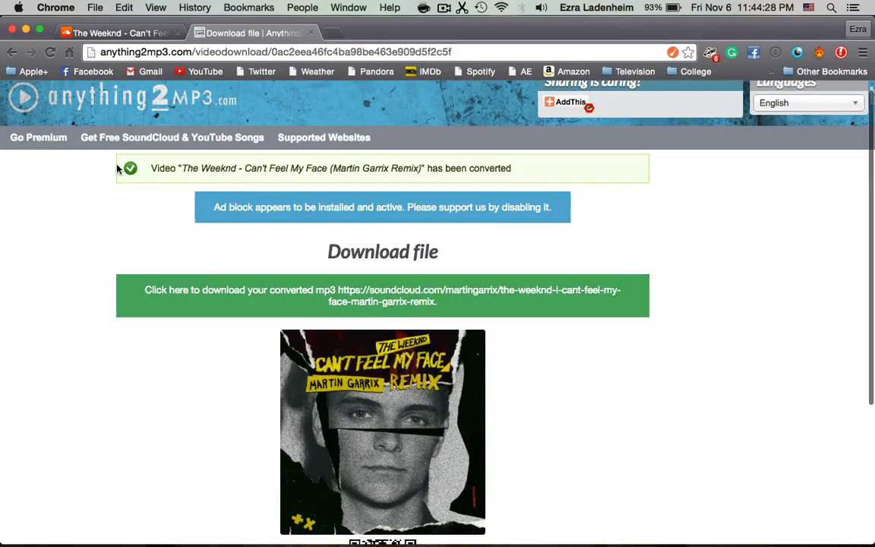
scroll(down, 3)
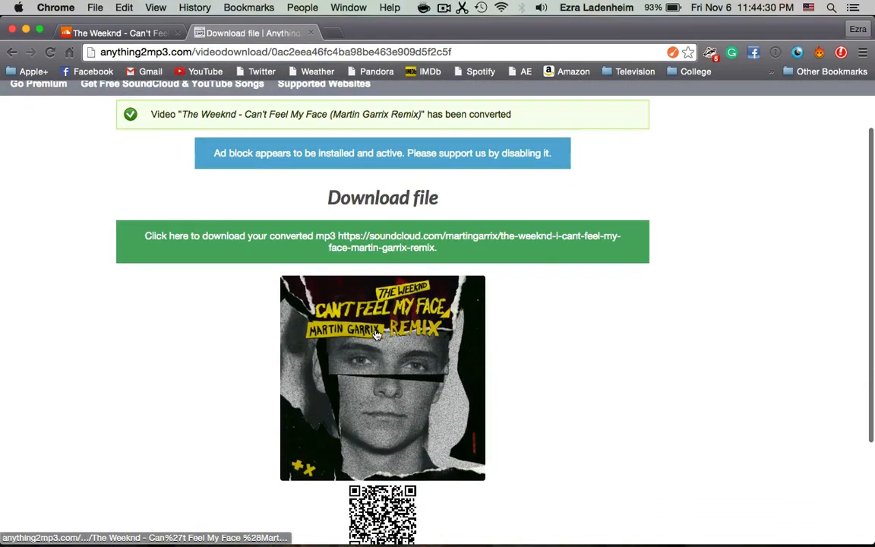
mouse_move(371, 352)
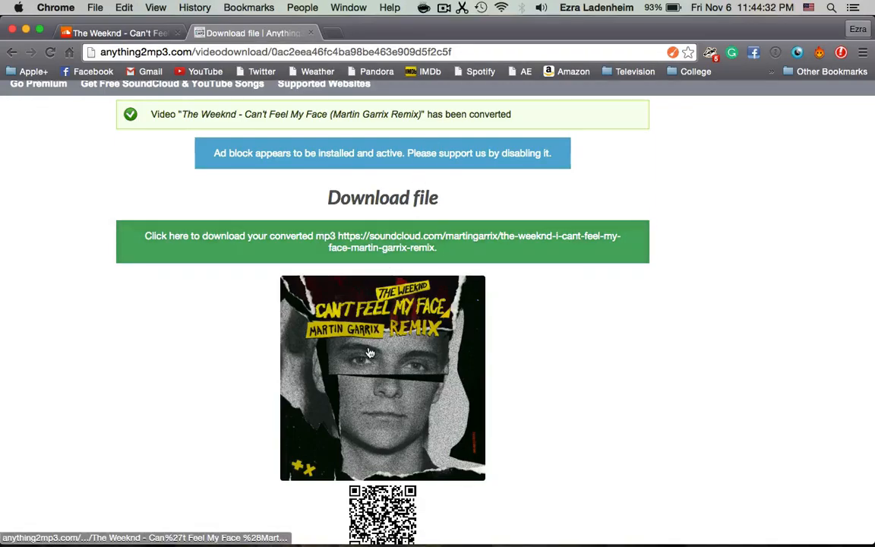
scroll(down, 3)
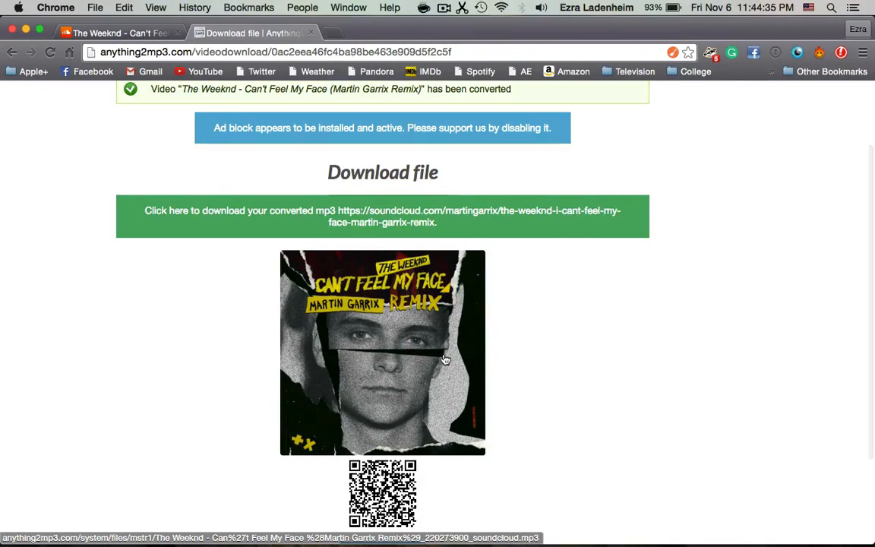
mouse_move(368, 355)
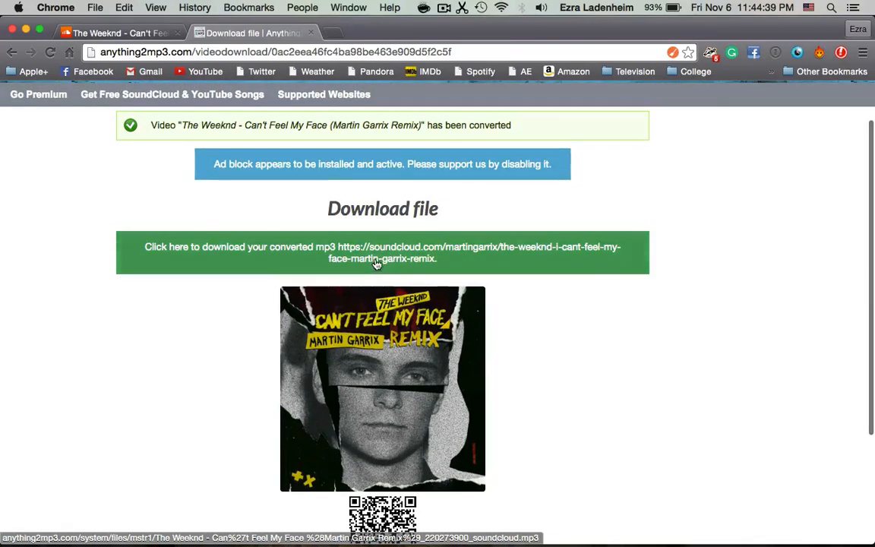
click(382, 252)
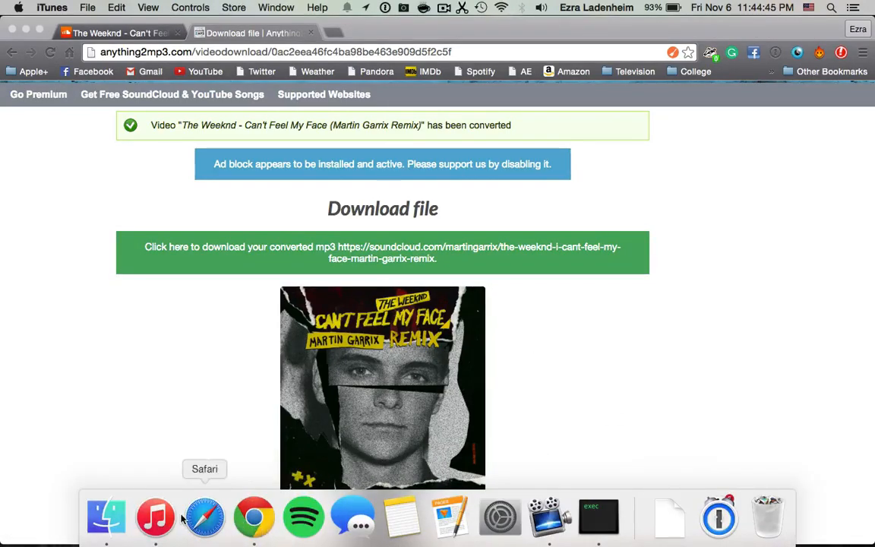
Switch to iTunes' Very New Music playlist and open the new remix's song info.
click(155, 517)
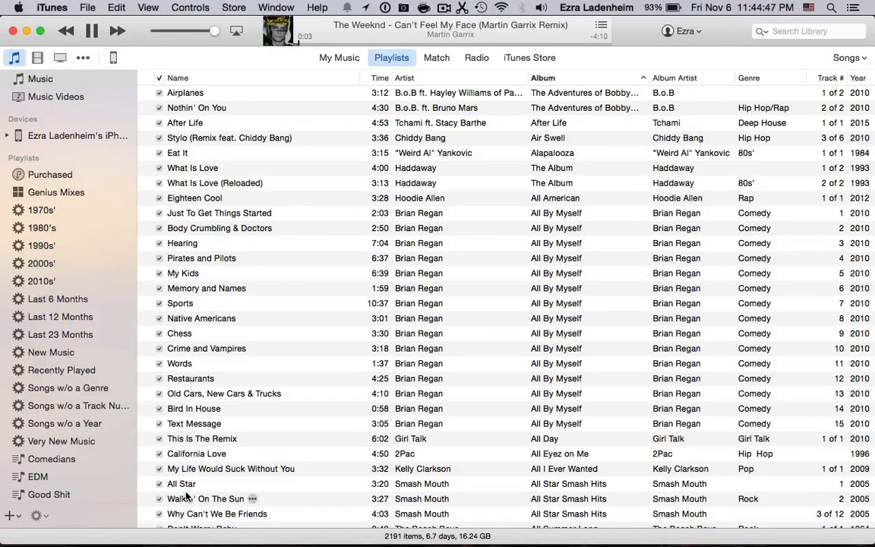
scroll(down, 3)
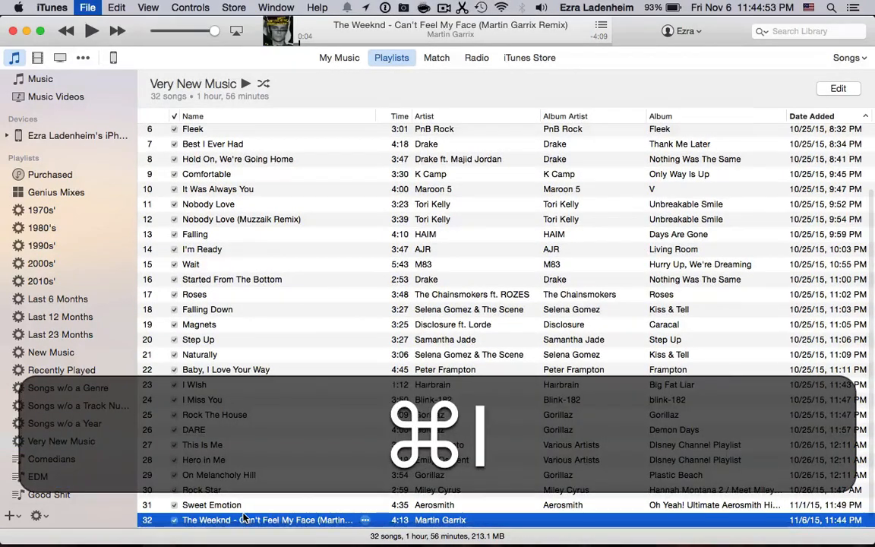
key(cmd+i)
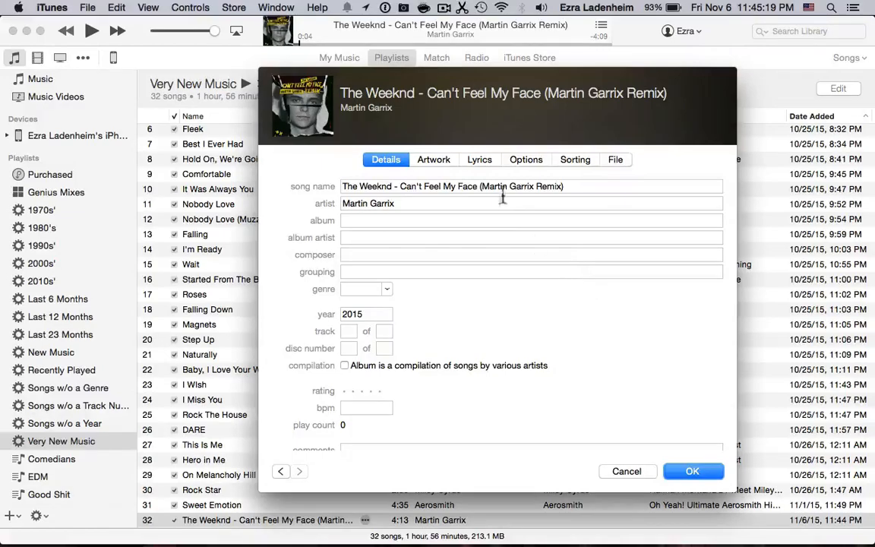
Check the cover art in Chrome, cancel the iTunes info dialog, and return to Chrome.
click(435, 160)
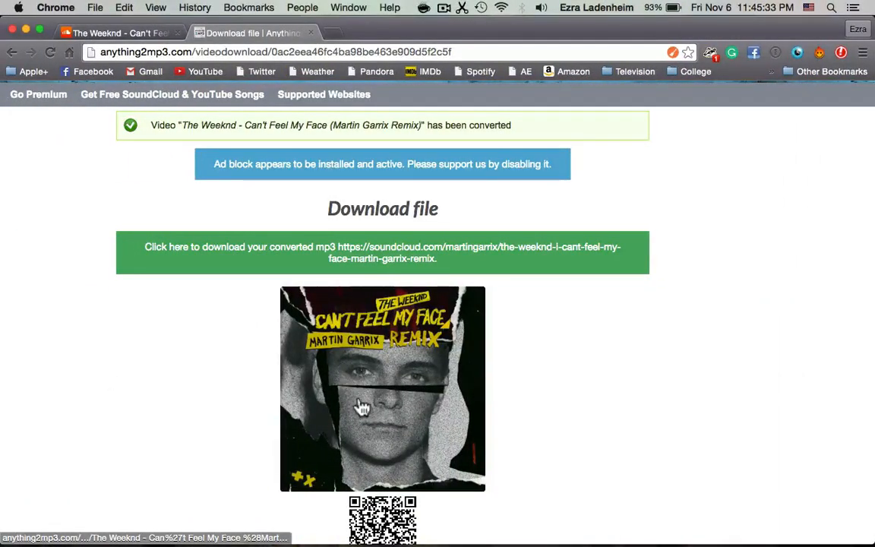
scroll(down, 3)
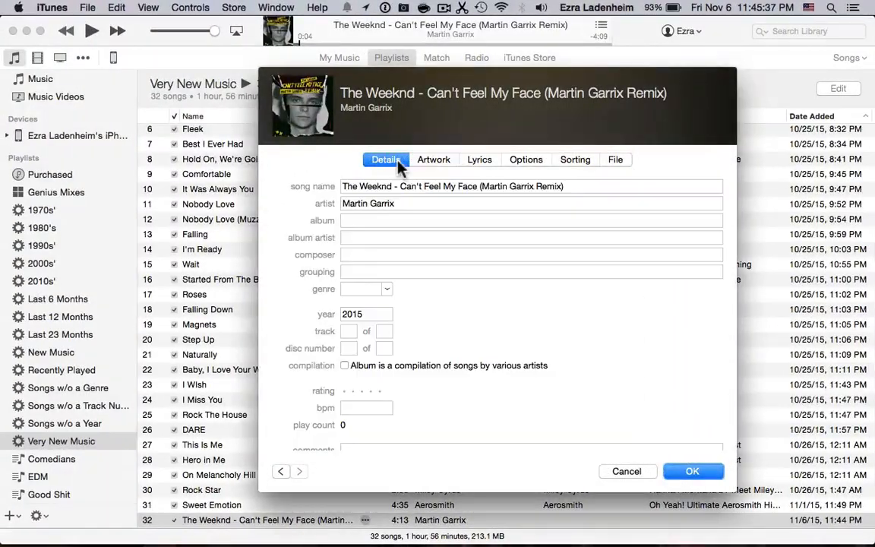
click(693, 470)
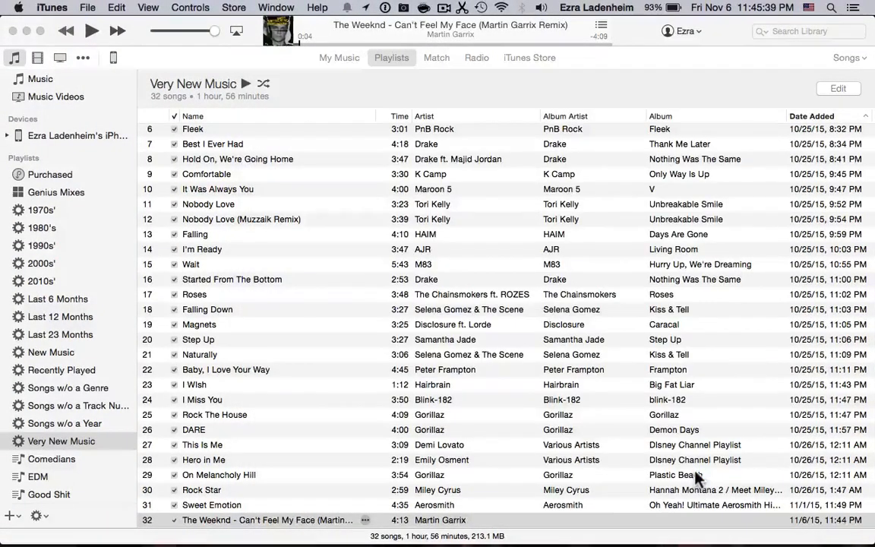
click(266, 520)
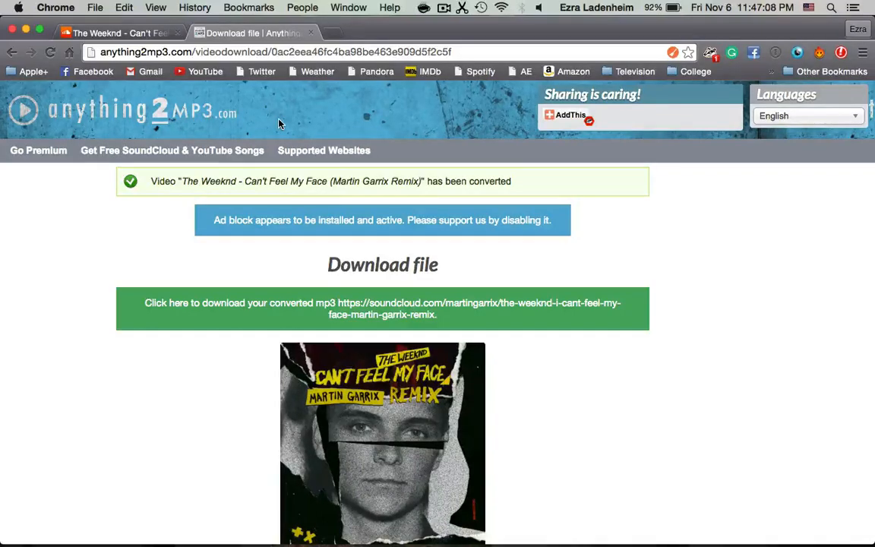
mouse_move(240, 174)
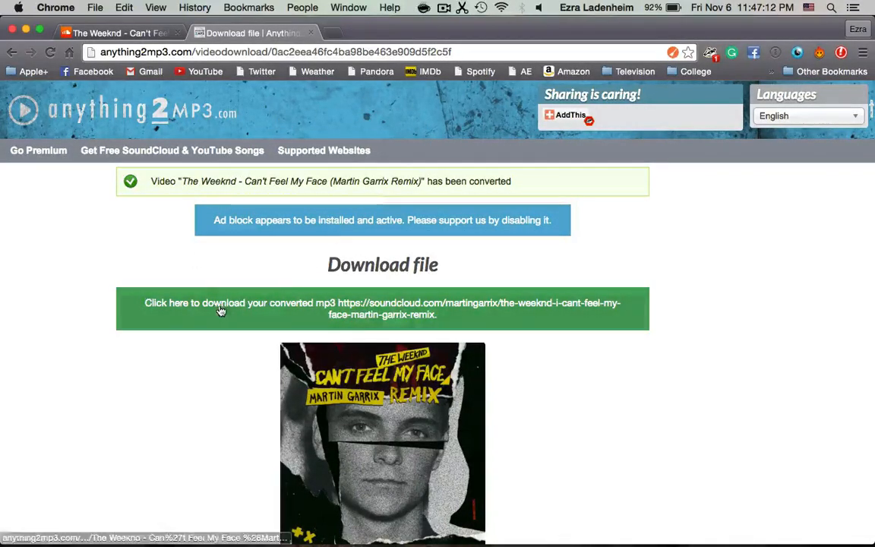
mouse_move(322, 314)
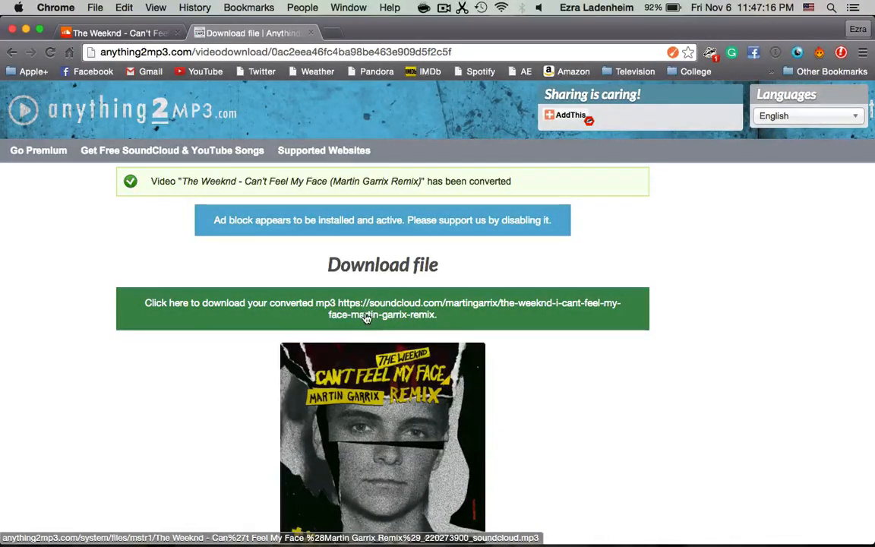
Download the converted remix MP3 again from the anything2mp3 page.
scroll(down, 3)
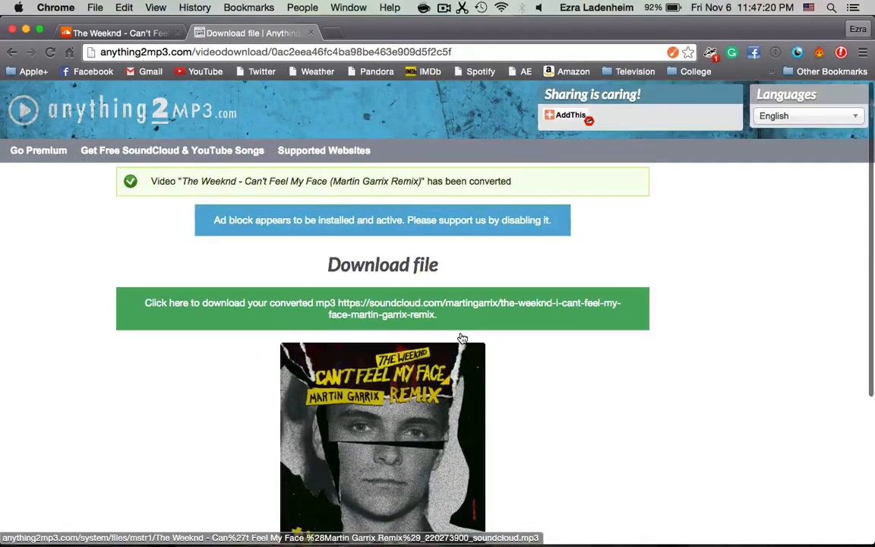
click(109, 34)
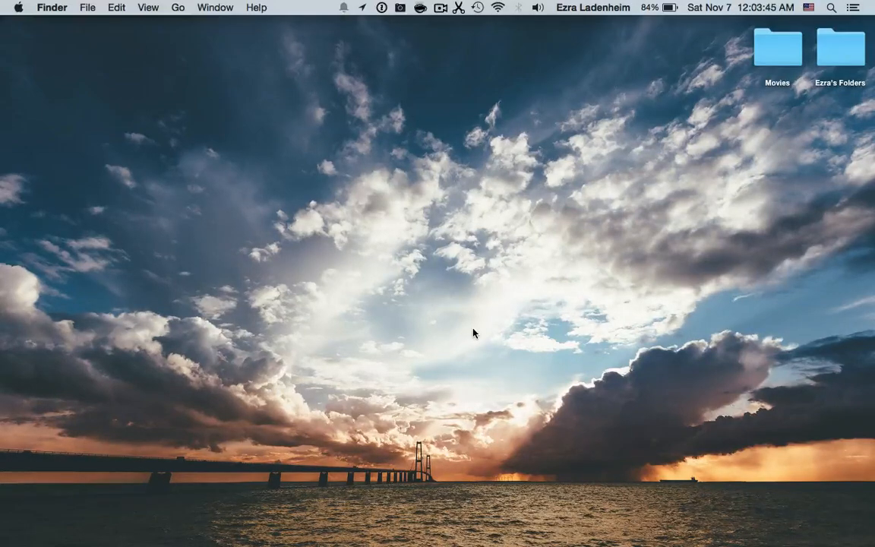
mouse_move(372, 326)
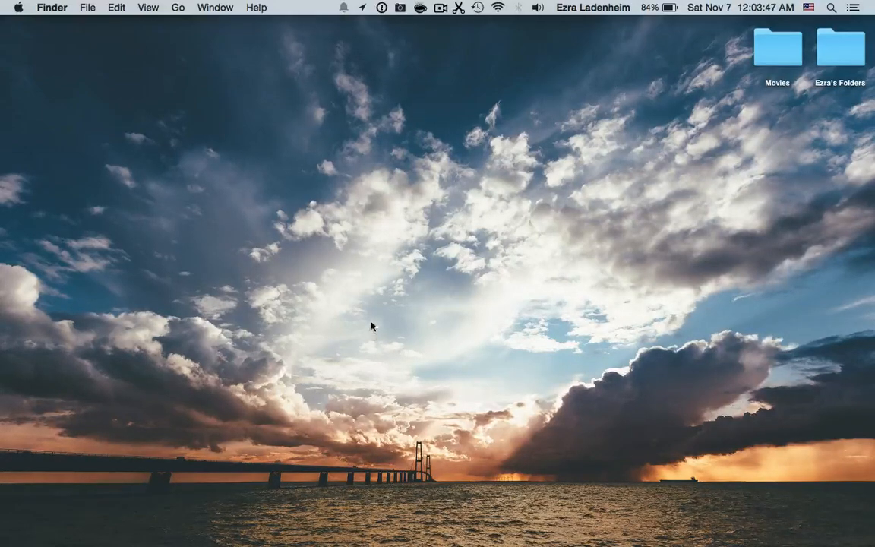
mouse_move(256, 407)
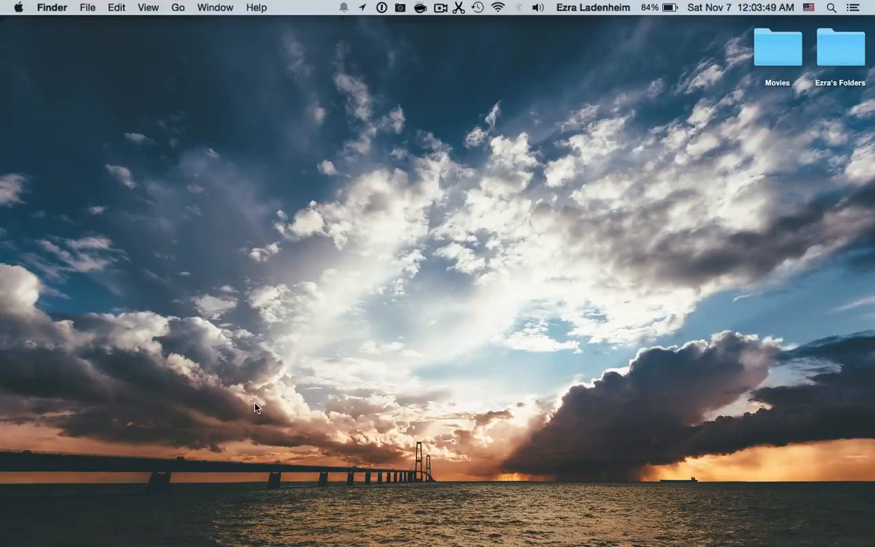